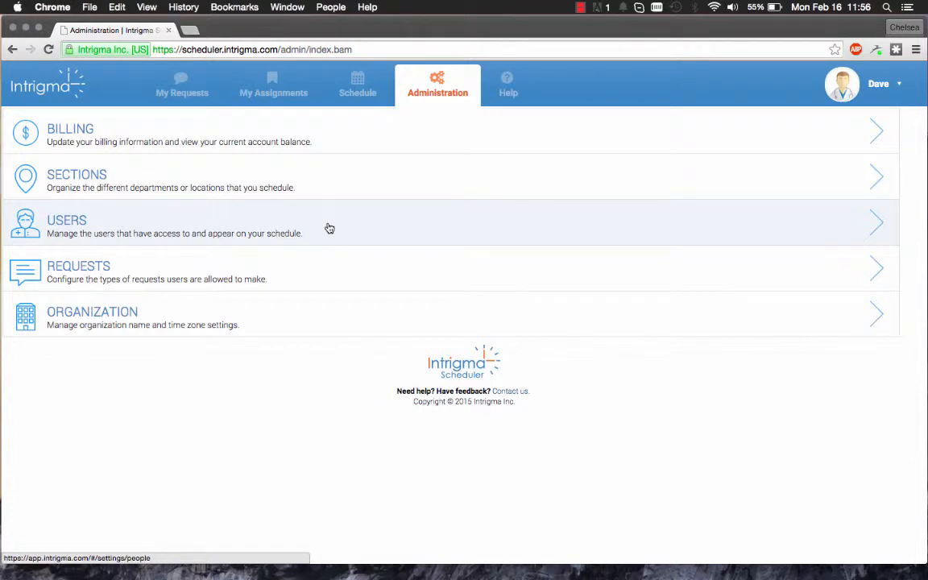
Show the Users list from the Administration page.
{"action": "left_click", "coordinate": [66, 219]}
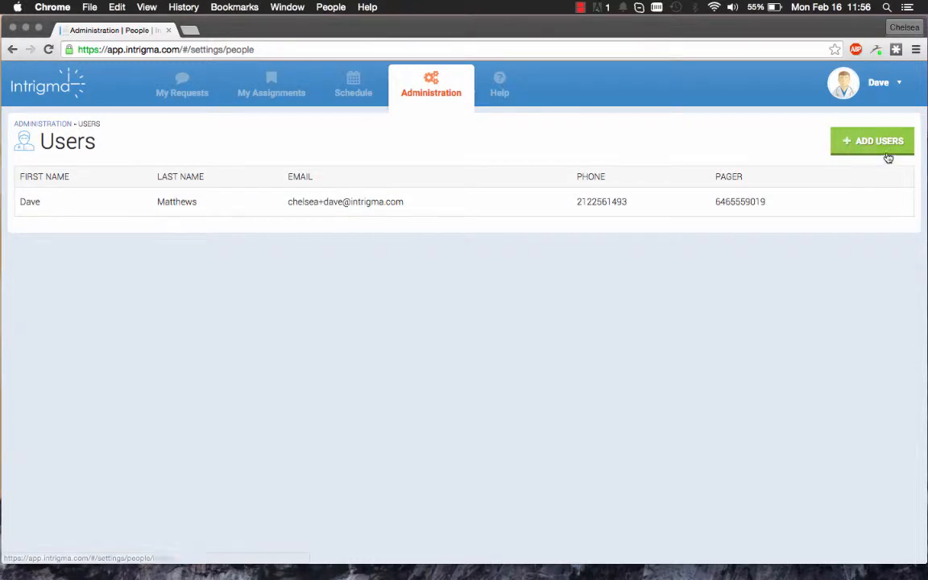
{"action": "left_click", "coordinate": [873, 140]}
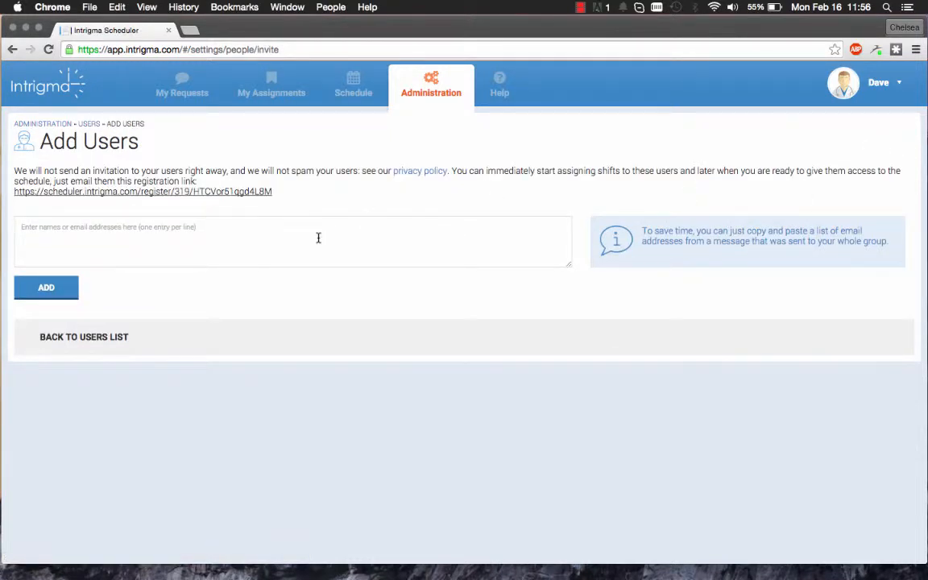
{"action": "left_click", "coordinate": [293, 241]}
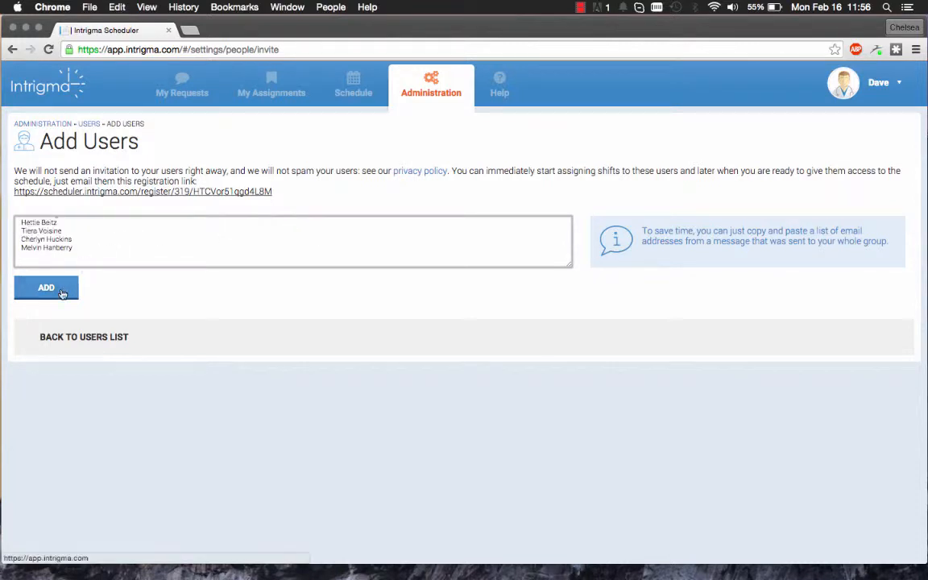
{"action": "left_click", "coordinate": [46, 287]}
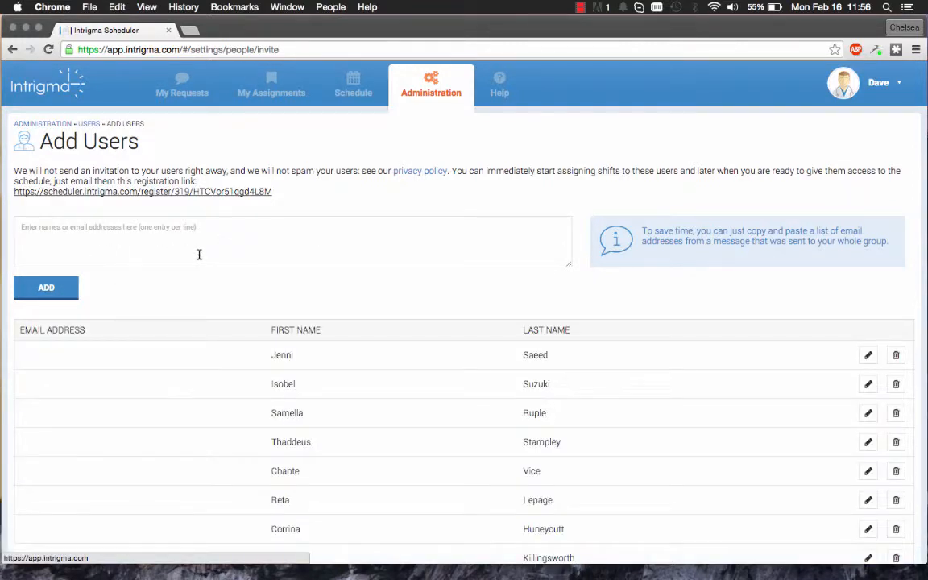
{"action": "scroll", "scroll_direction": "down", "scroll_amount": 3}
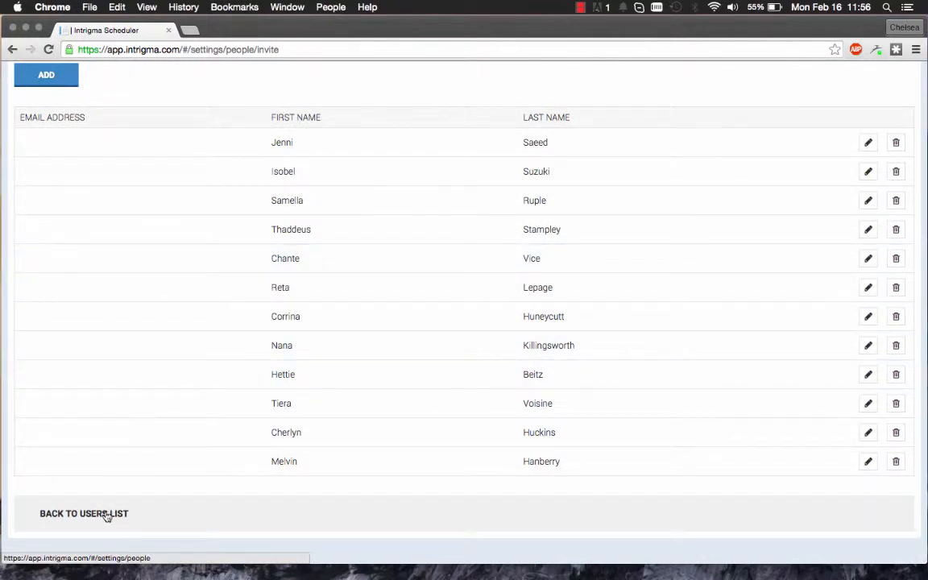
{"action": "left_click", "coordinate": [84, 512]}
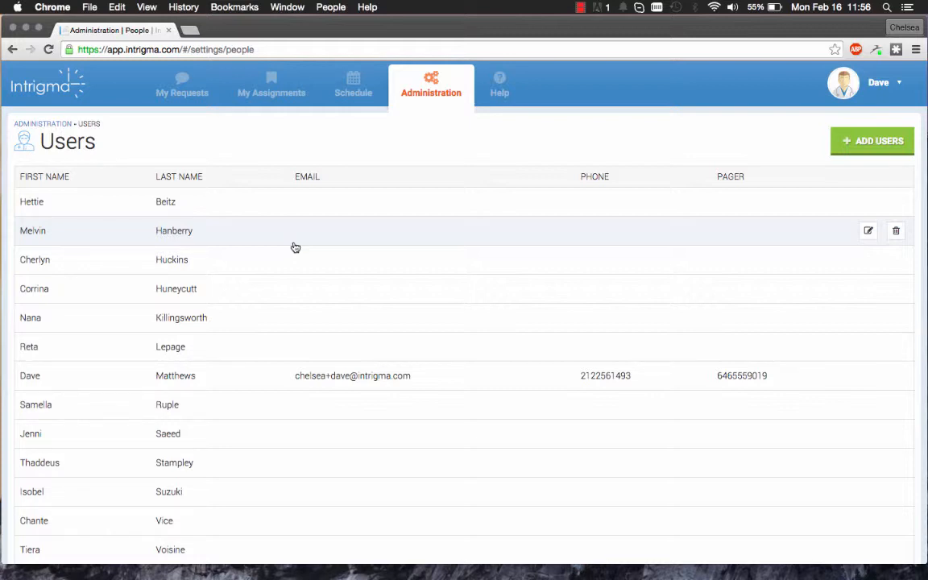
{"action": "mouse_move", "coordinate": [219, 251]}
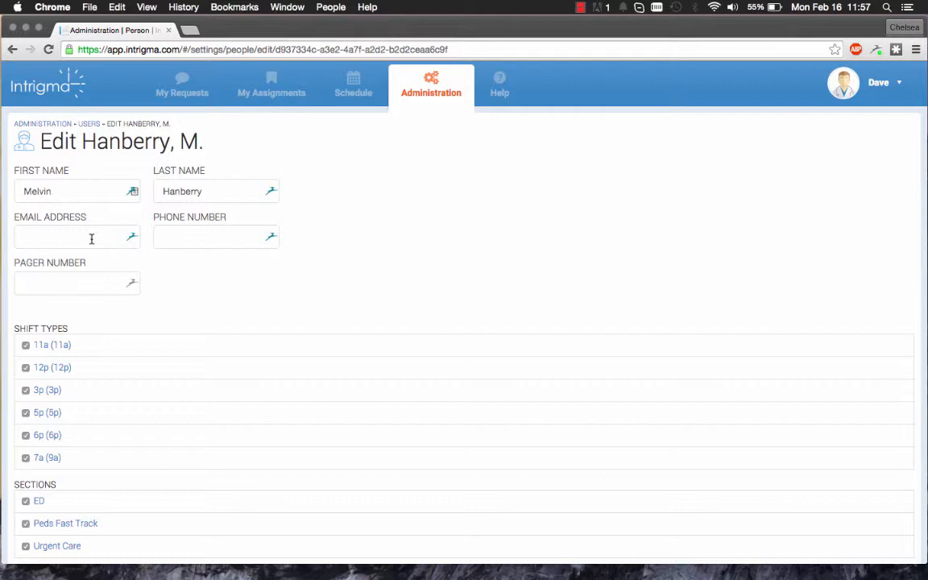
{"action": "mouse_move", "coordinate": [106, 272]}
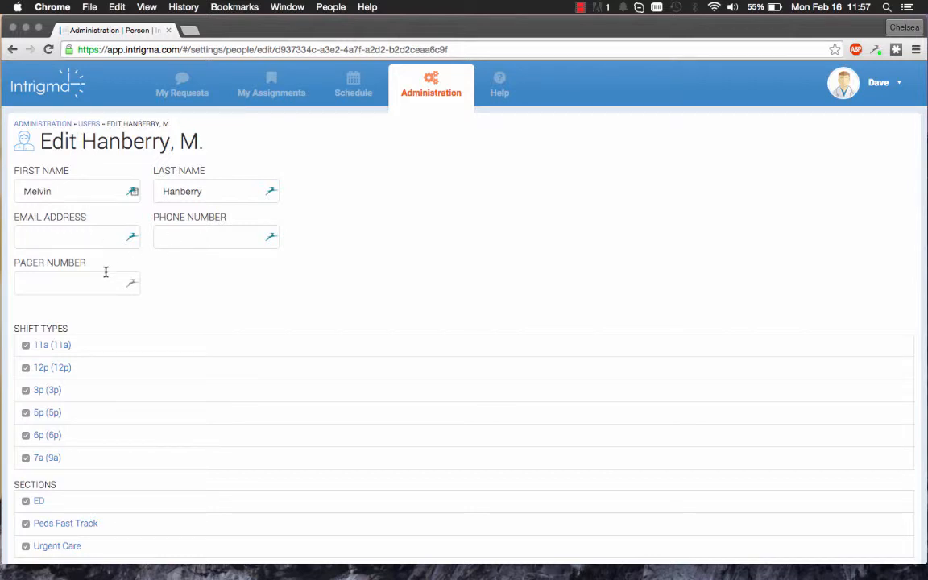
{"action": "scroll", "scroll_direction": "down", "scroll_amount": 3}
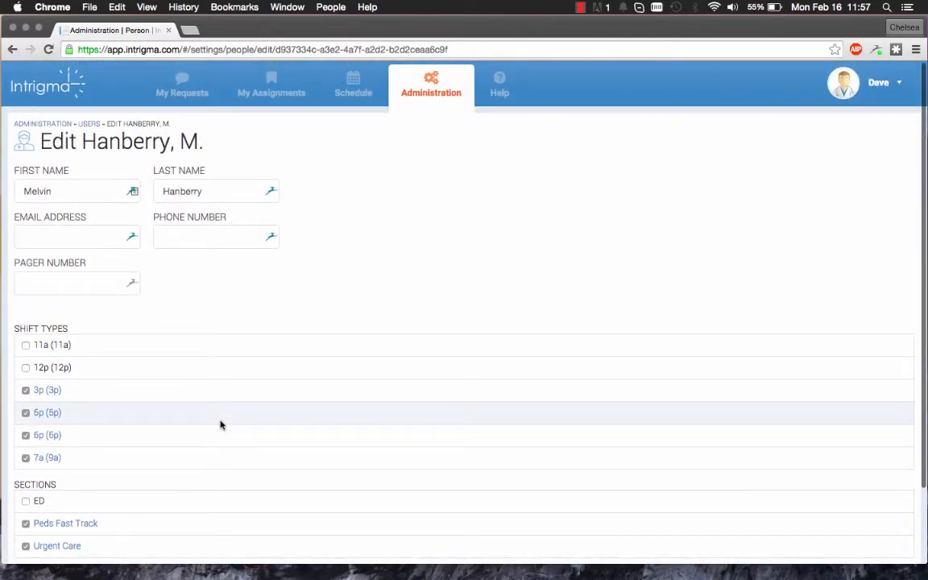
{"action": "scroll", "scroll_direction": "down", "scroll_amount": 3}
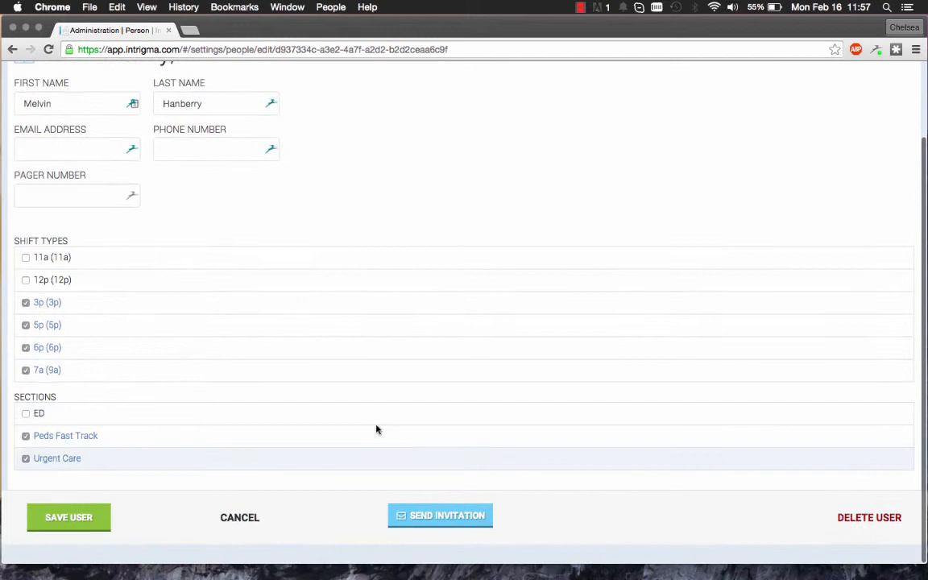